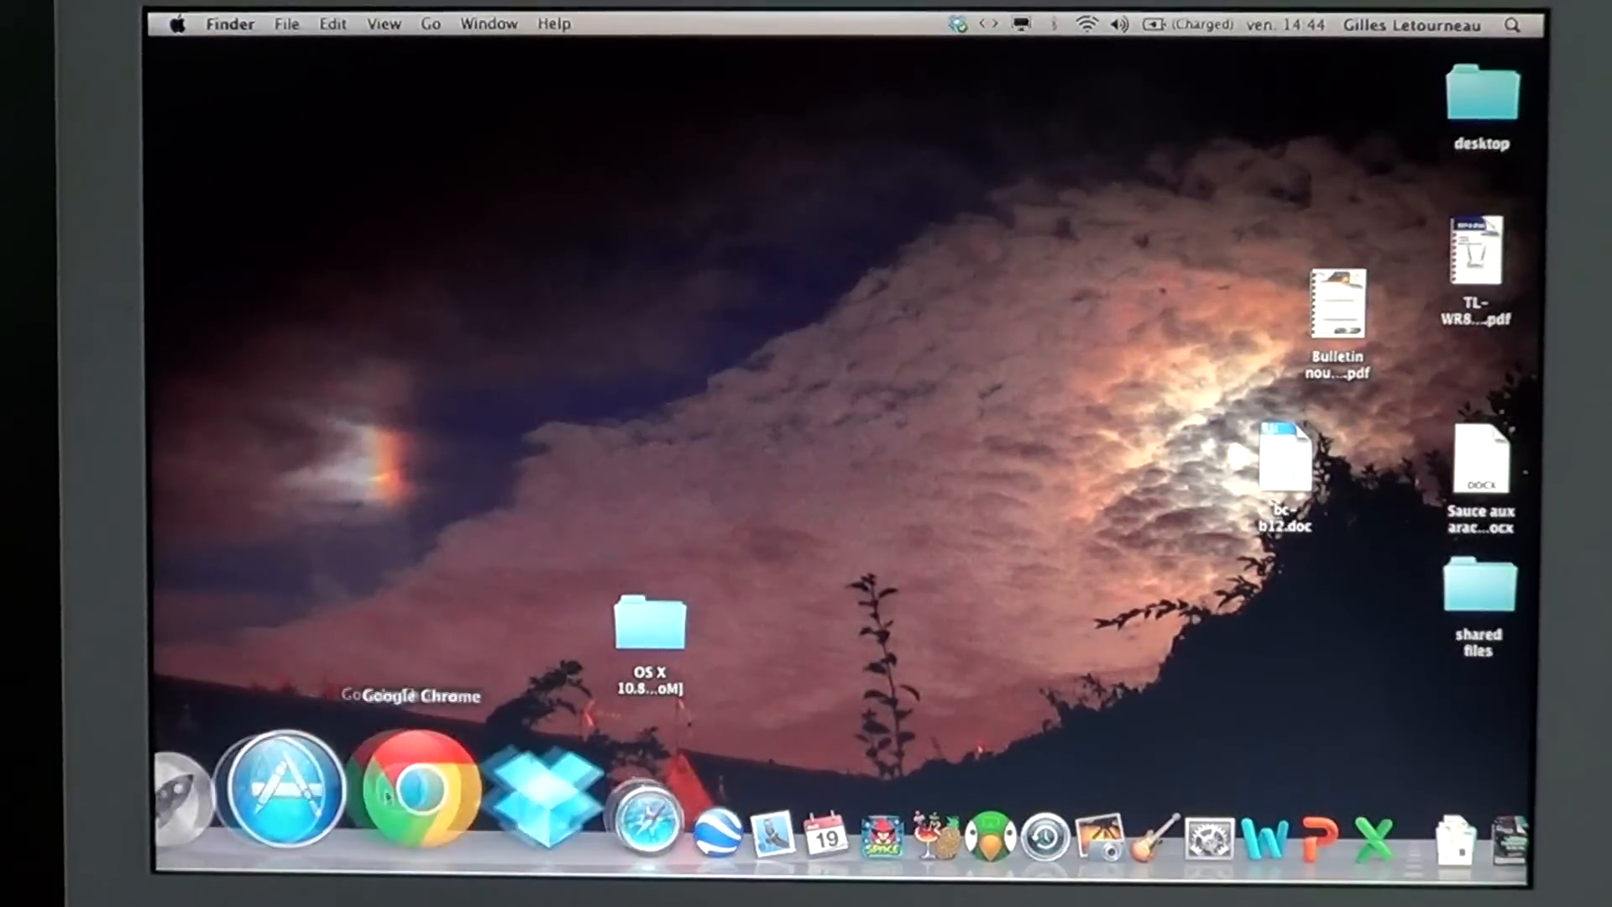
{"action": "mouse_move", "coordinate": [280, 786]}
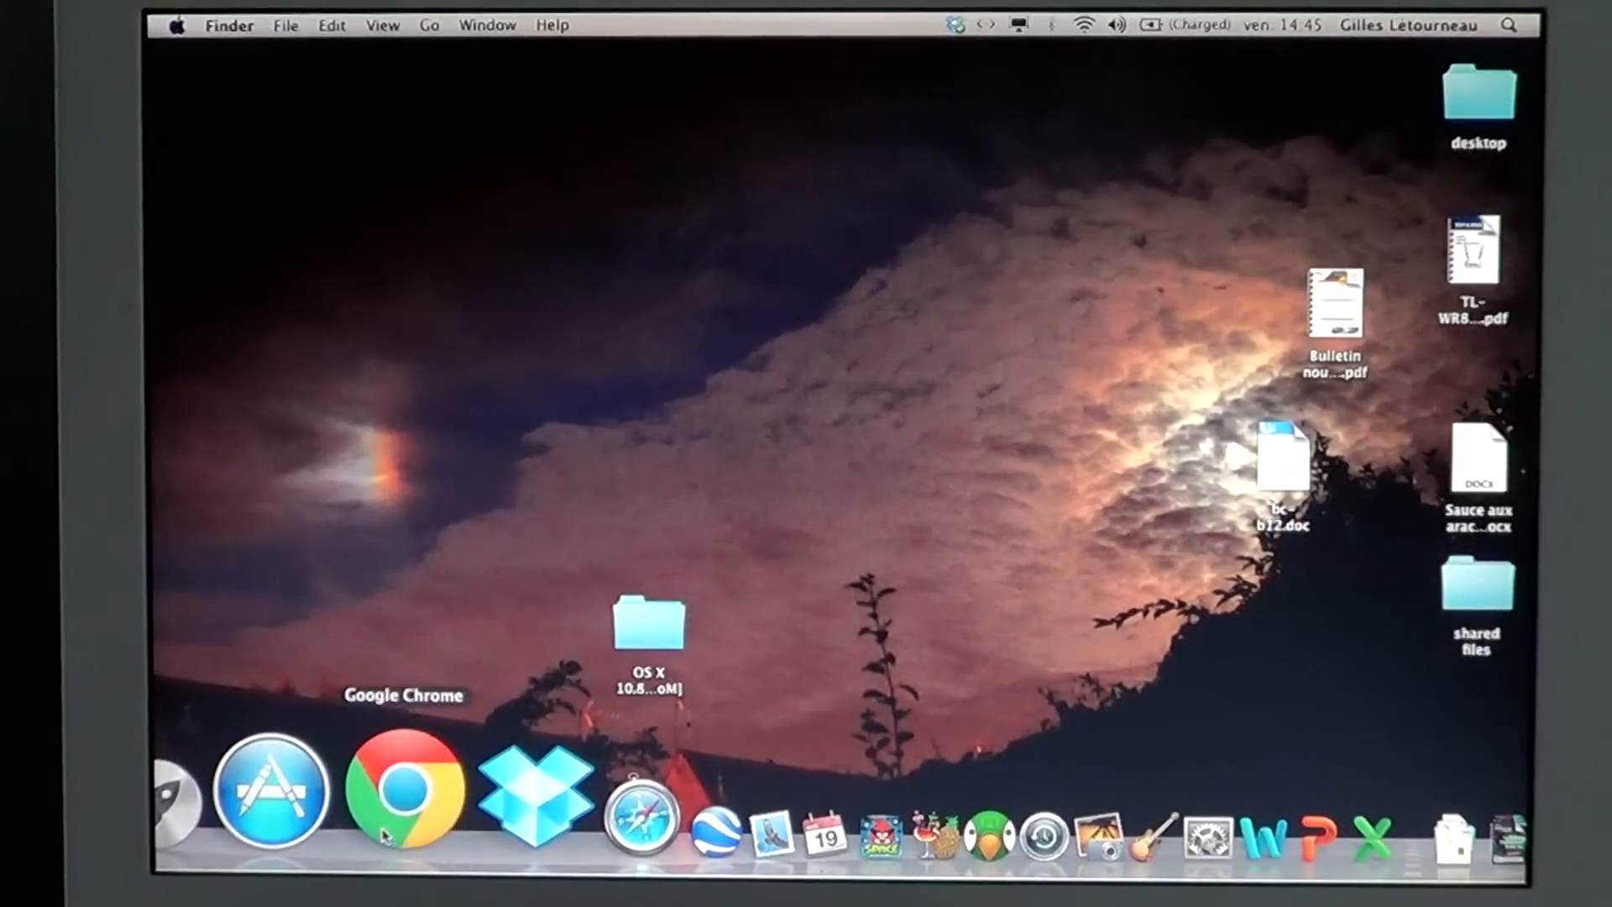
- Bring Google Chrome to the front from the Dock
{"action": "left_click", "coordinate": [403, 787]}
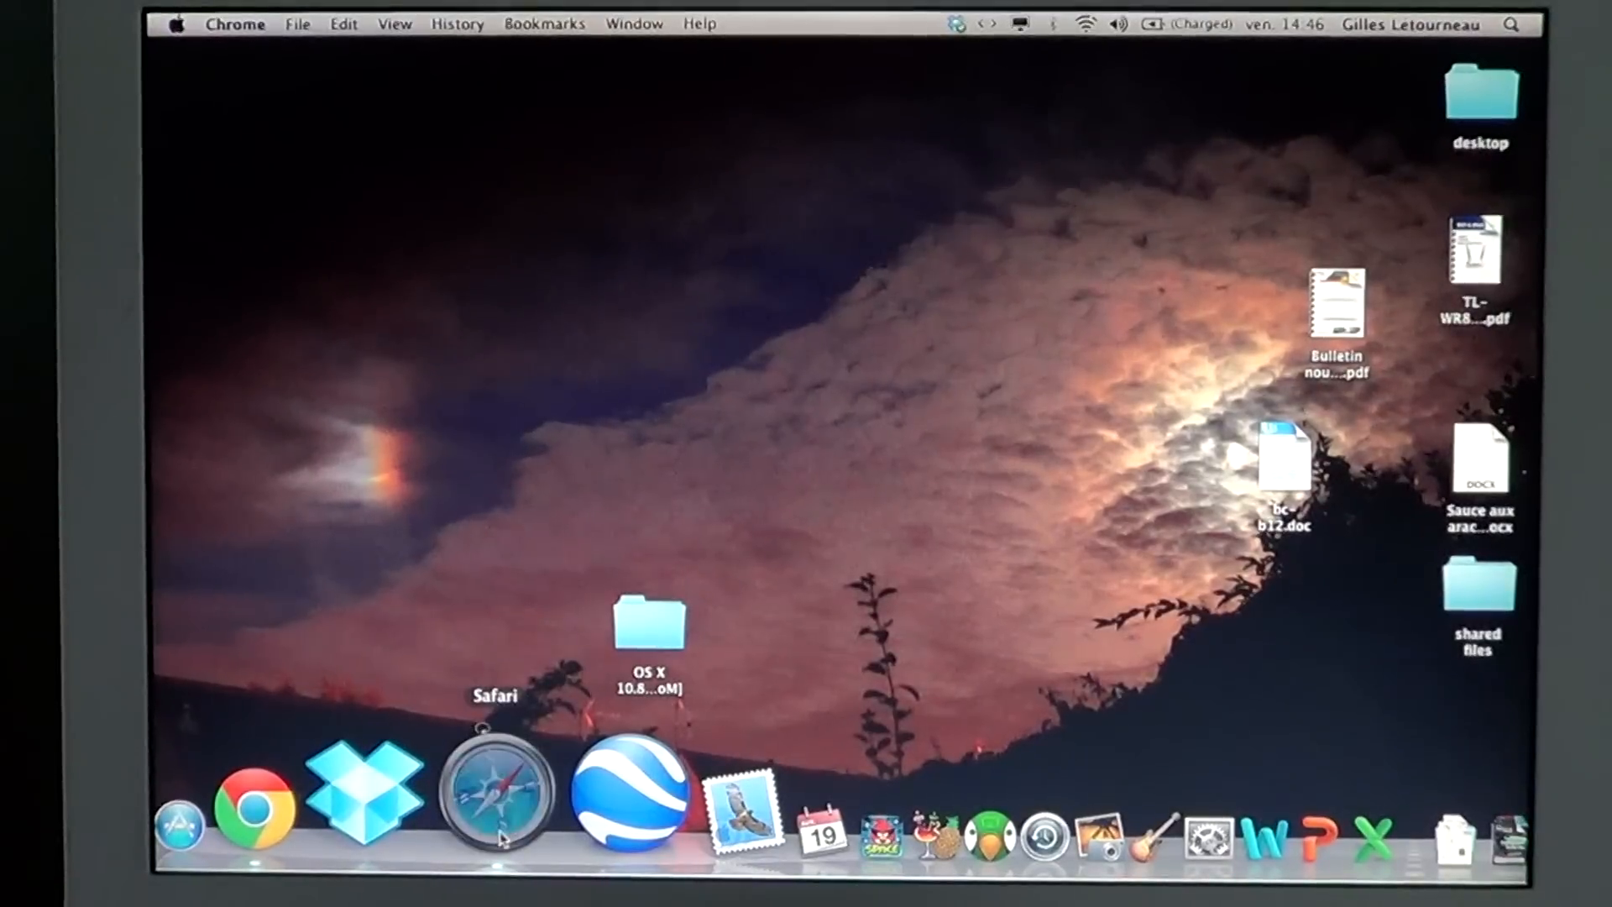
- Review Safari's Dock Options to stop it opening at login
{"action": "right_click", "coordinate": [499, 791]}
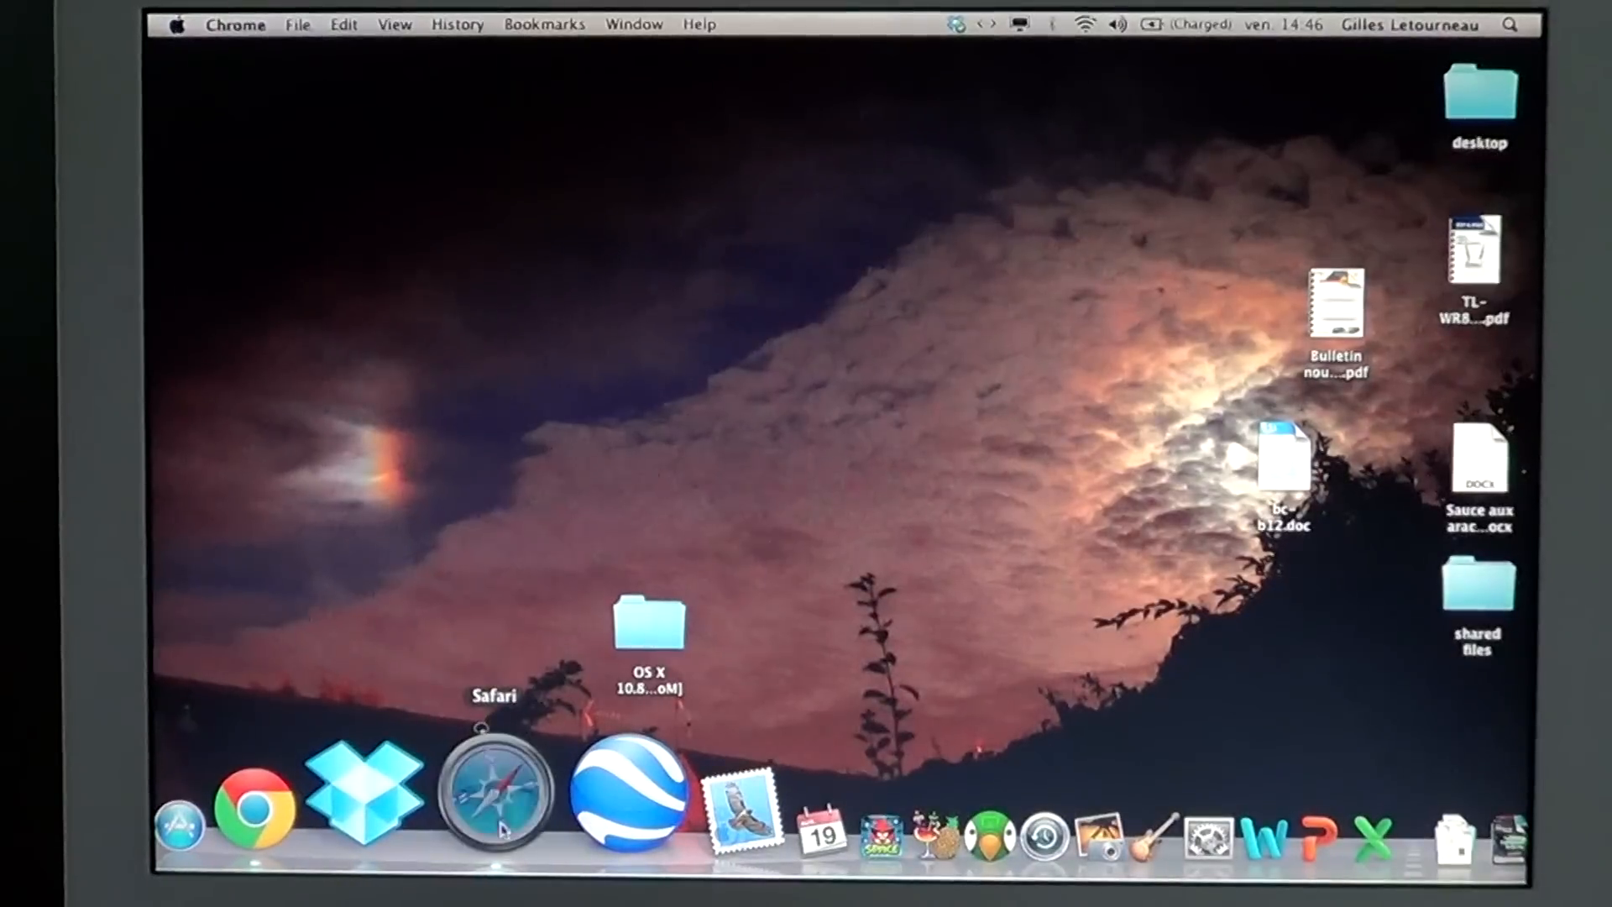
{"action": "right_click", "coordinate": [497, 790]}
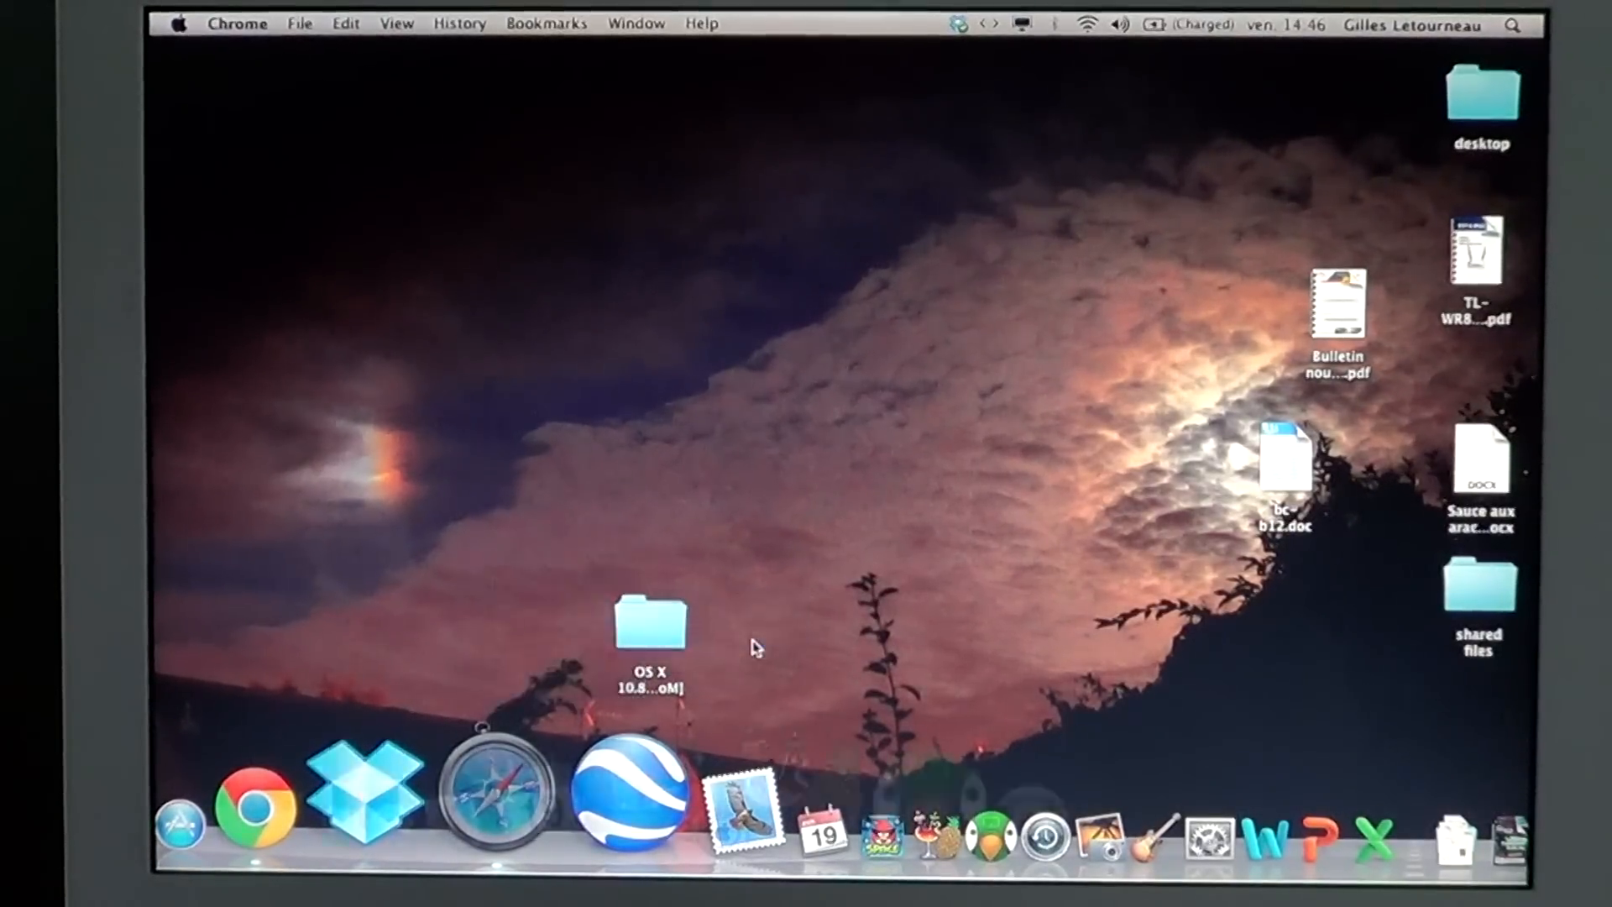
{"action": "mouse_move", "coordinate": [497, 789]}
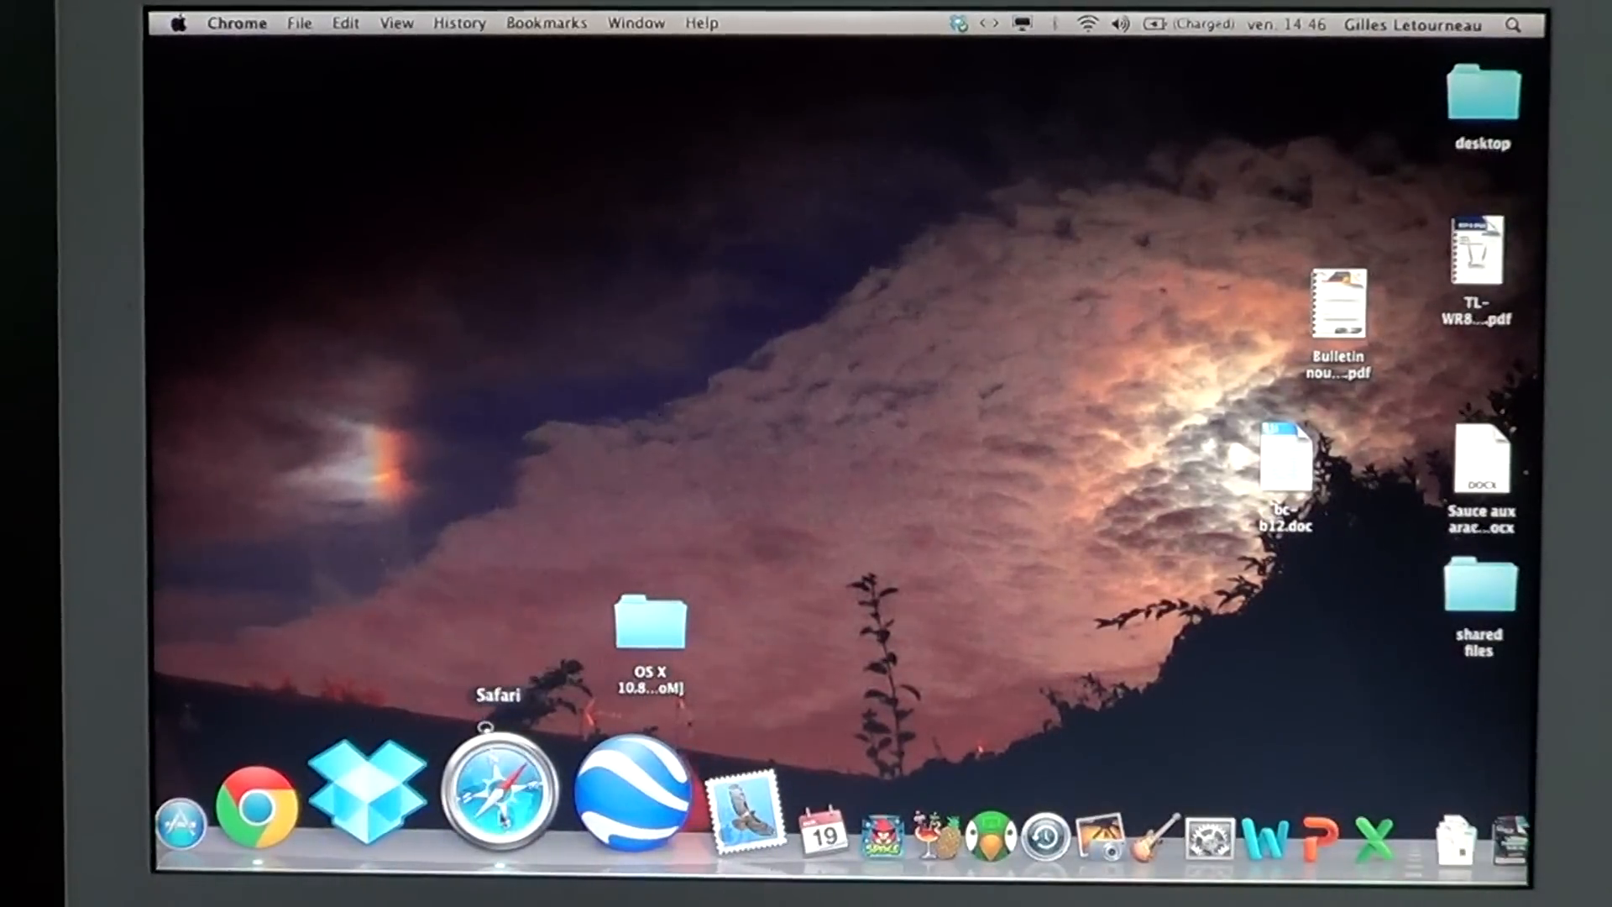
{"action": "right_click", "coordinate": [500, 791]}
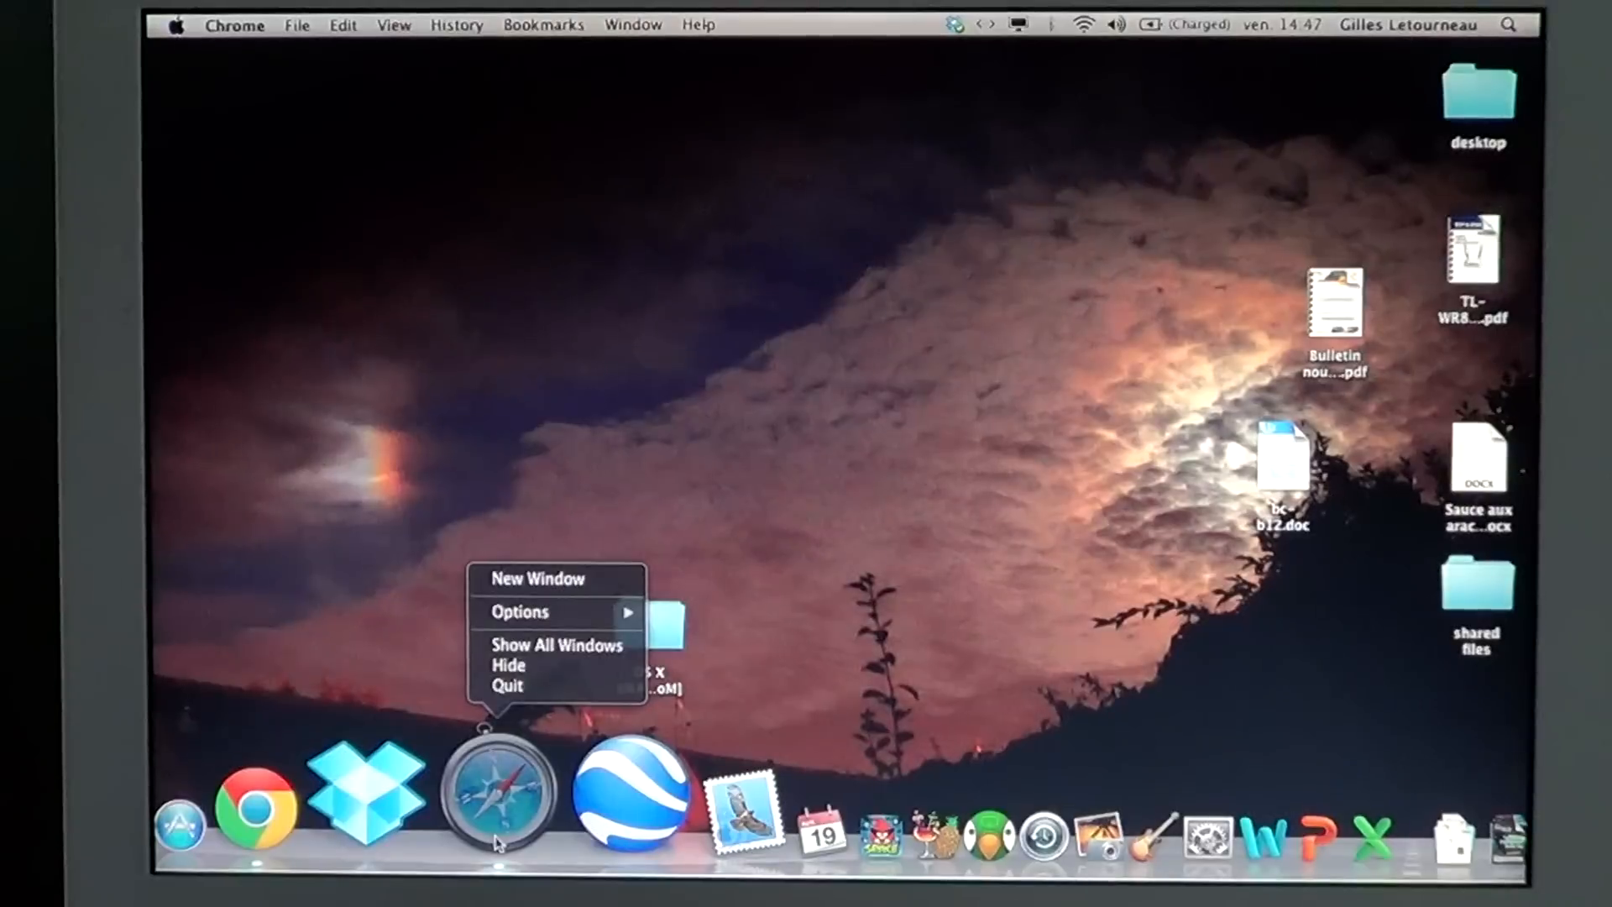
{"action": "mouse_move", "coordinate": [664, 730]}
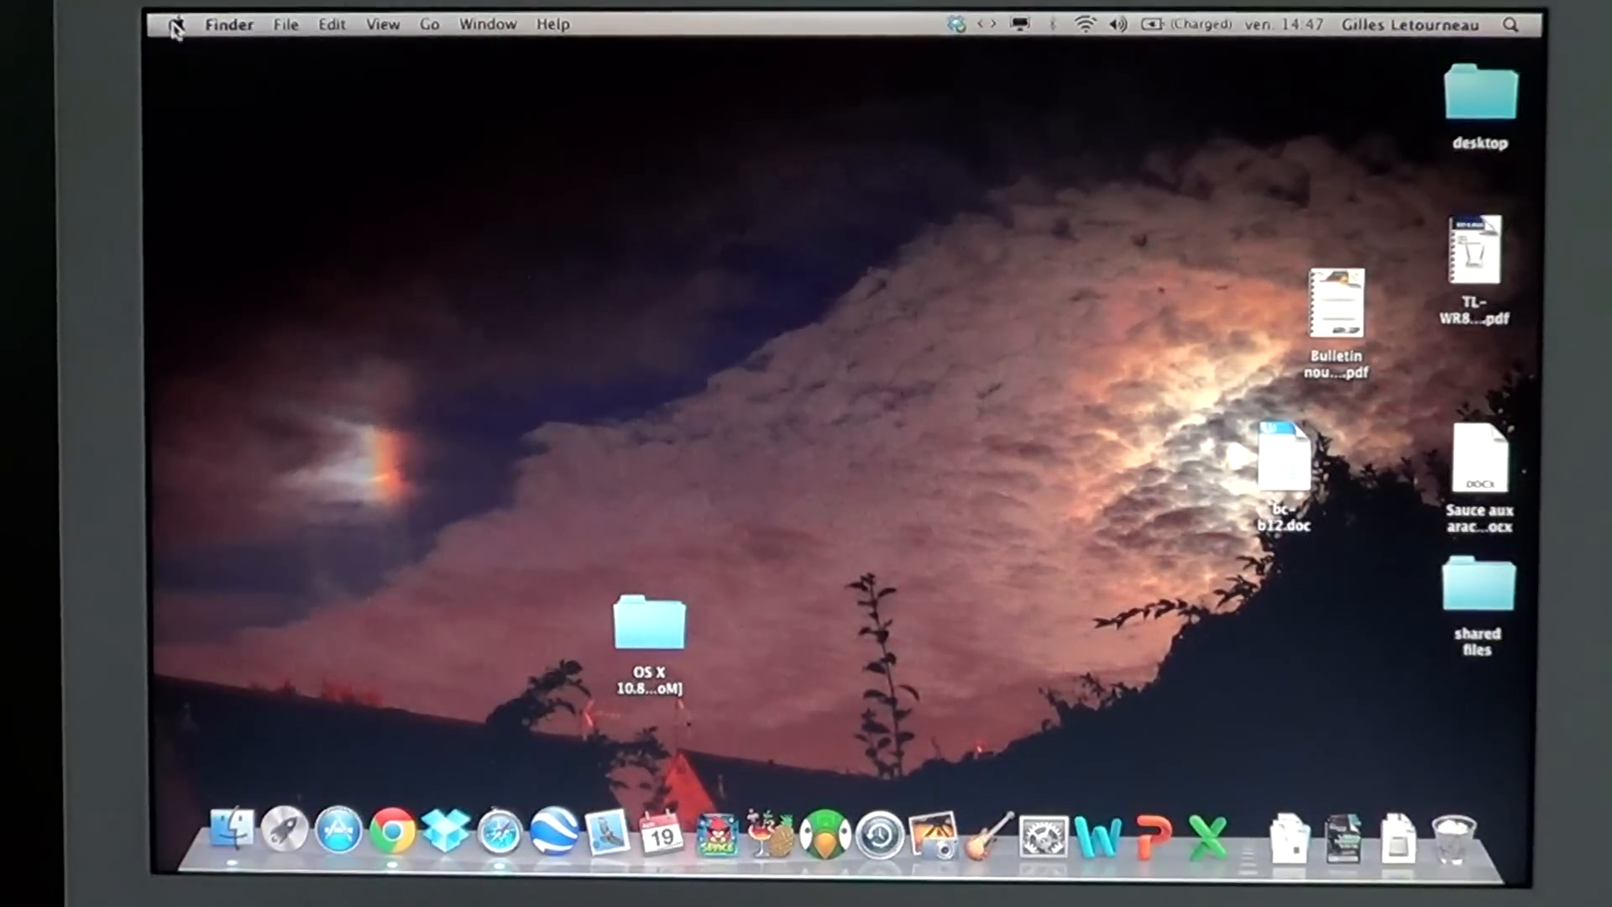
- Choose Shut Down from the Apple menu to bring up the confirmation
{"action": "left_click", "coordinate": [175, 23]}
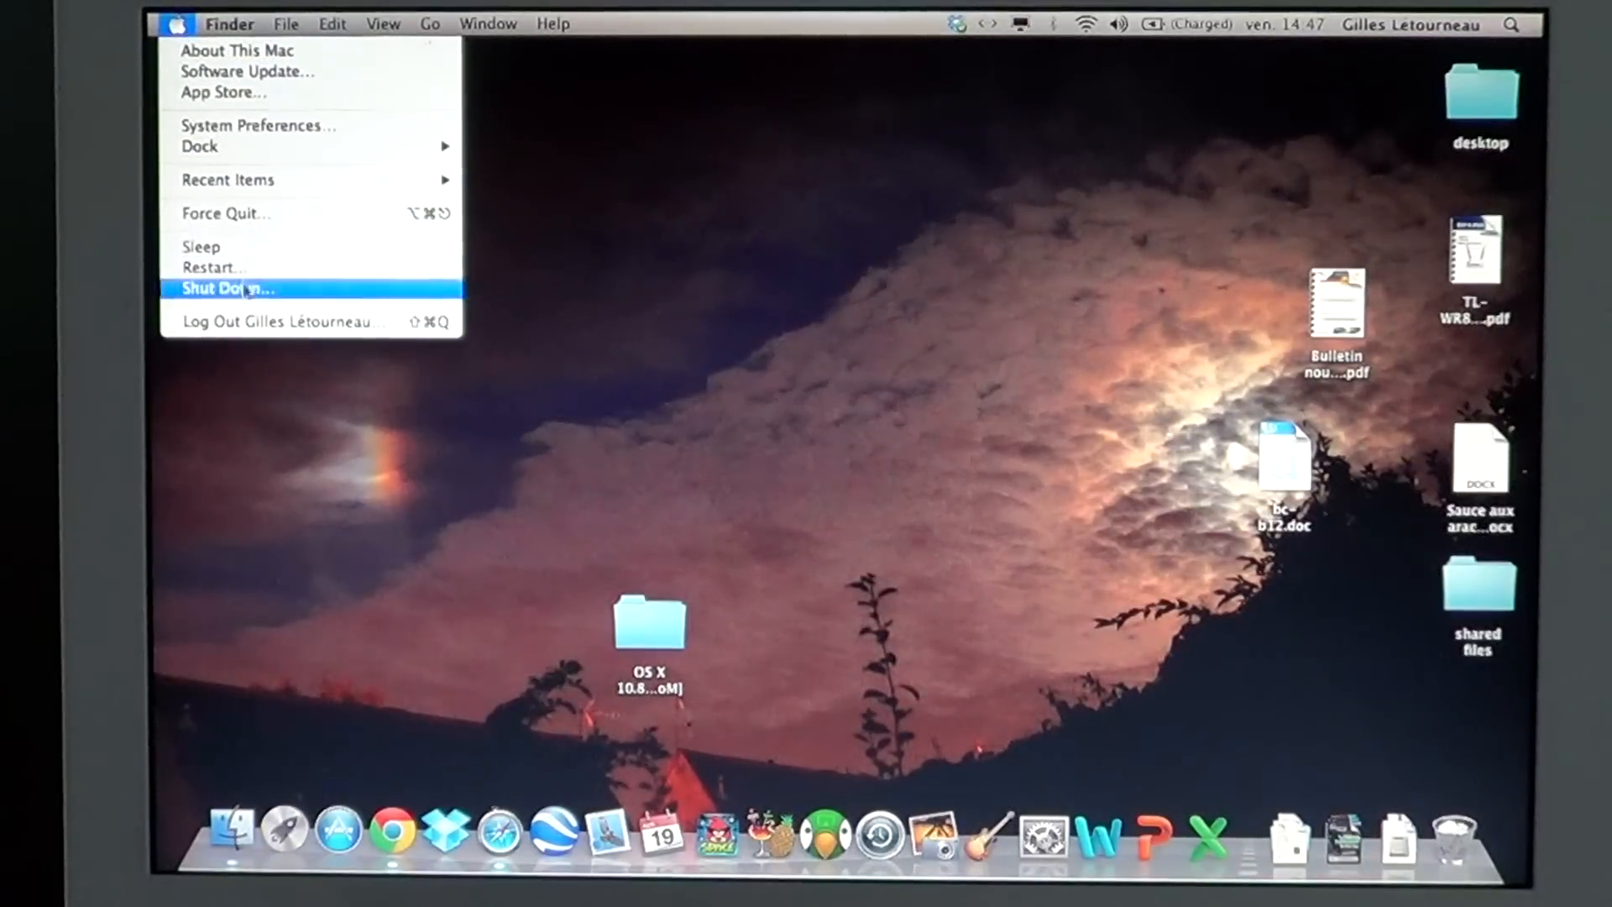
{"action": "left_click", "coordinate": [223, 287]}
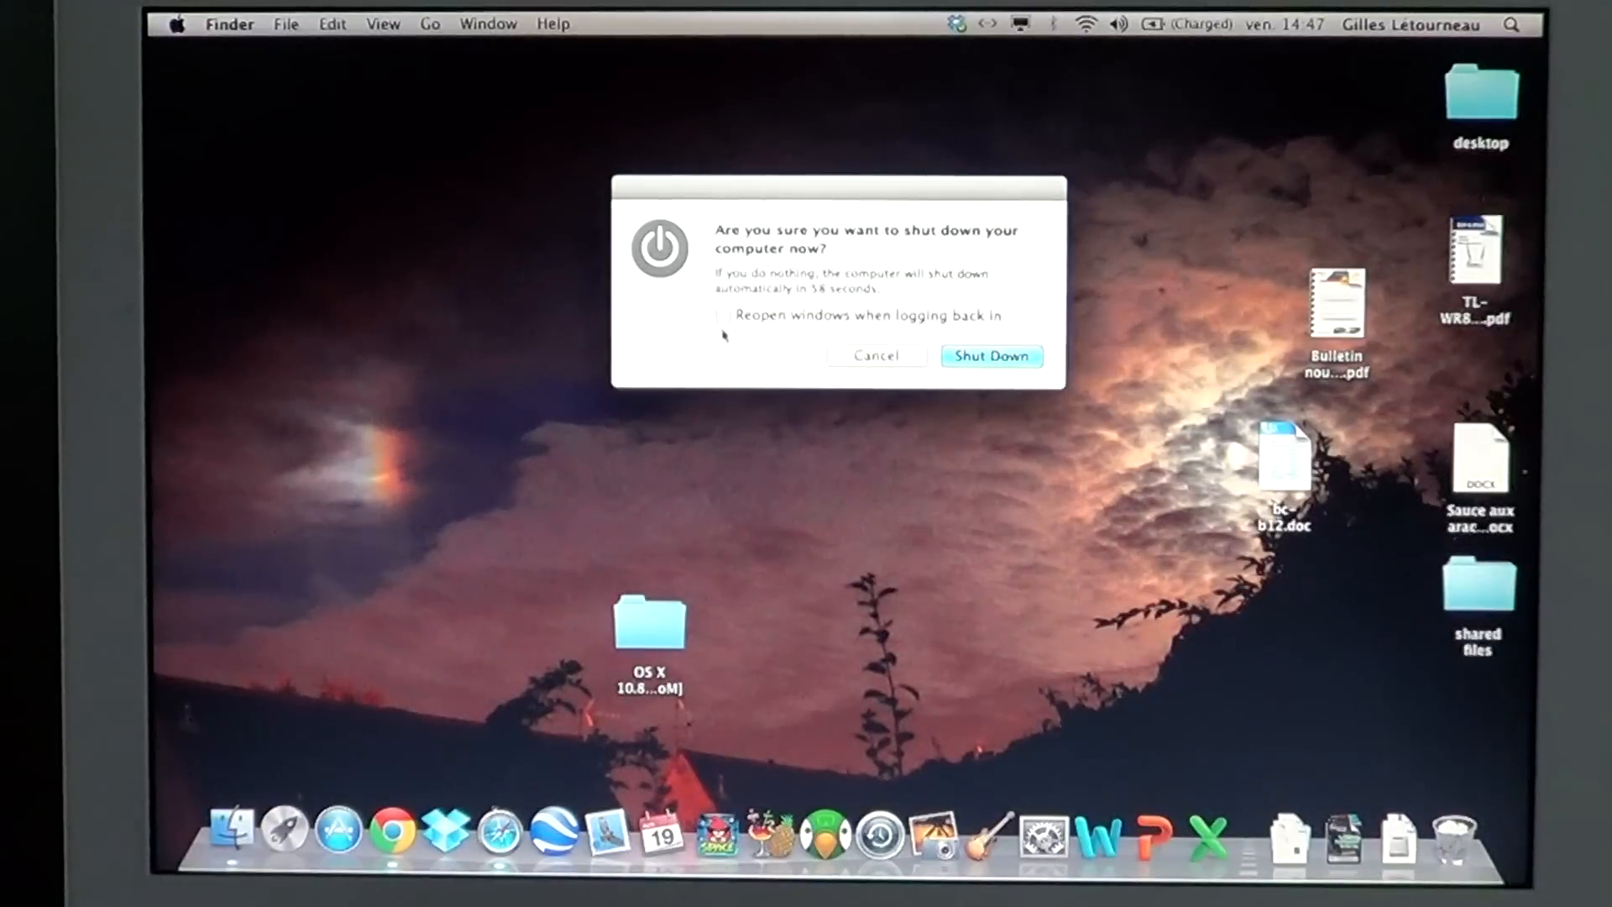
- Leave 'Reopen windows when logging back in' unchecked and confirm Shut Down
{"action": "left_click", "coordinate": [722, 314]}
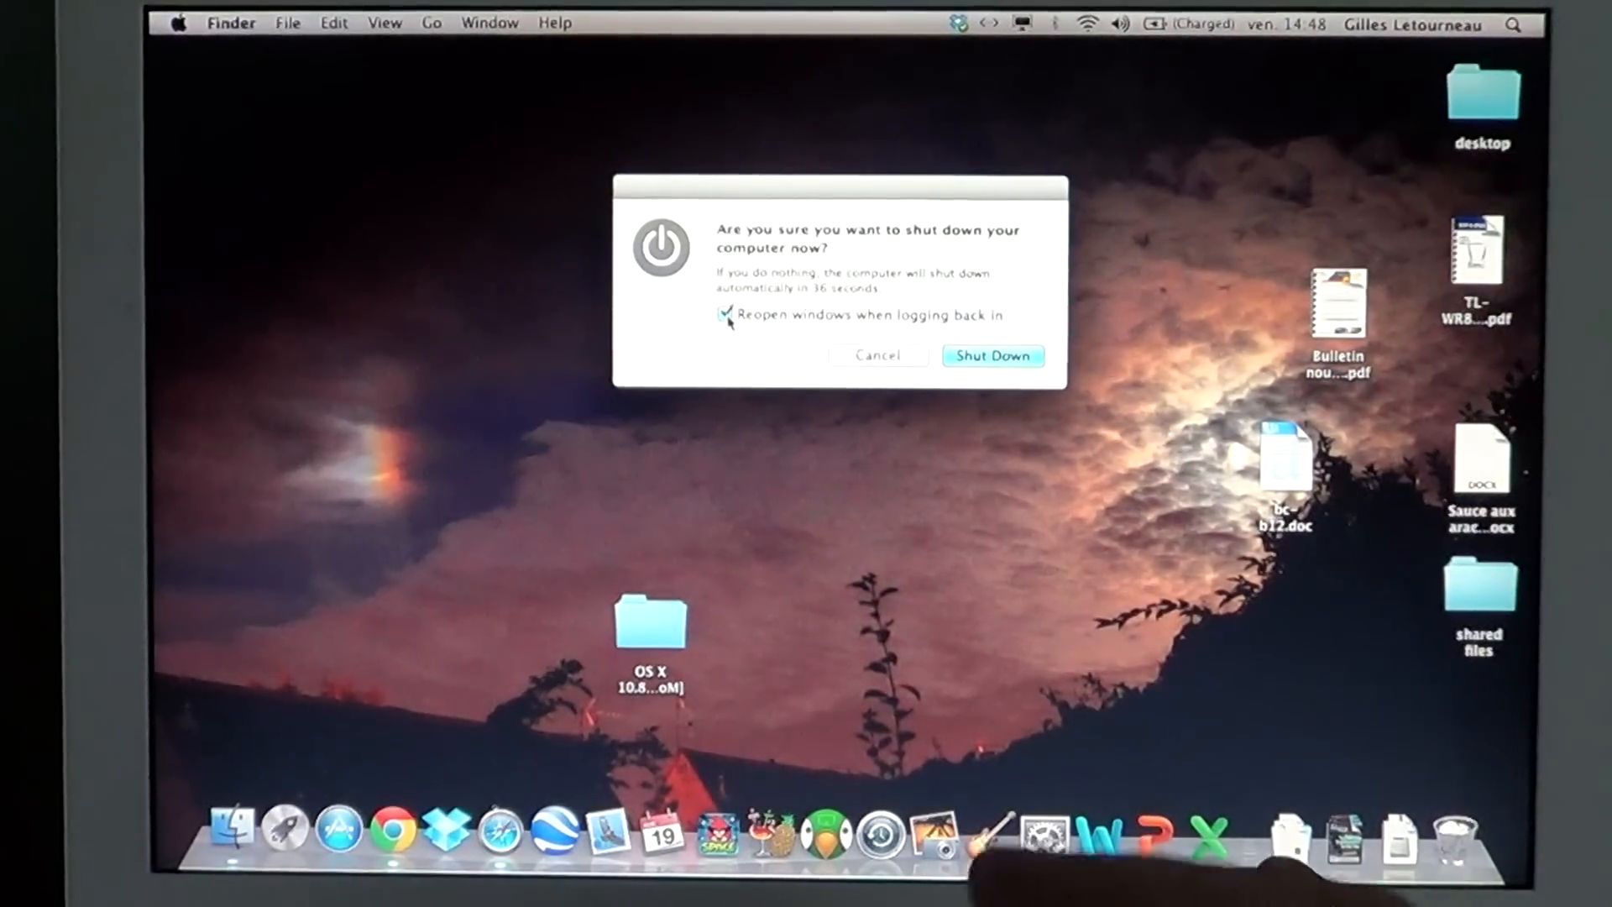
{"action": "left_click", "coordinate": [727, 314]}
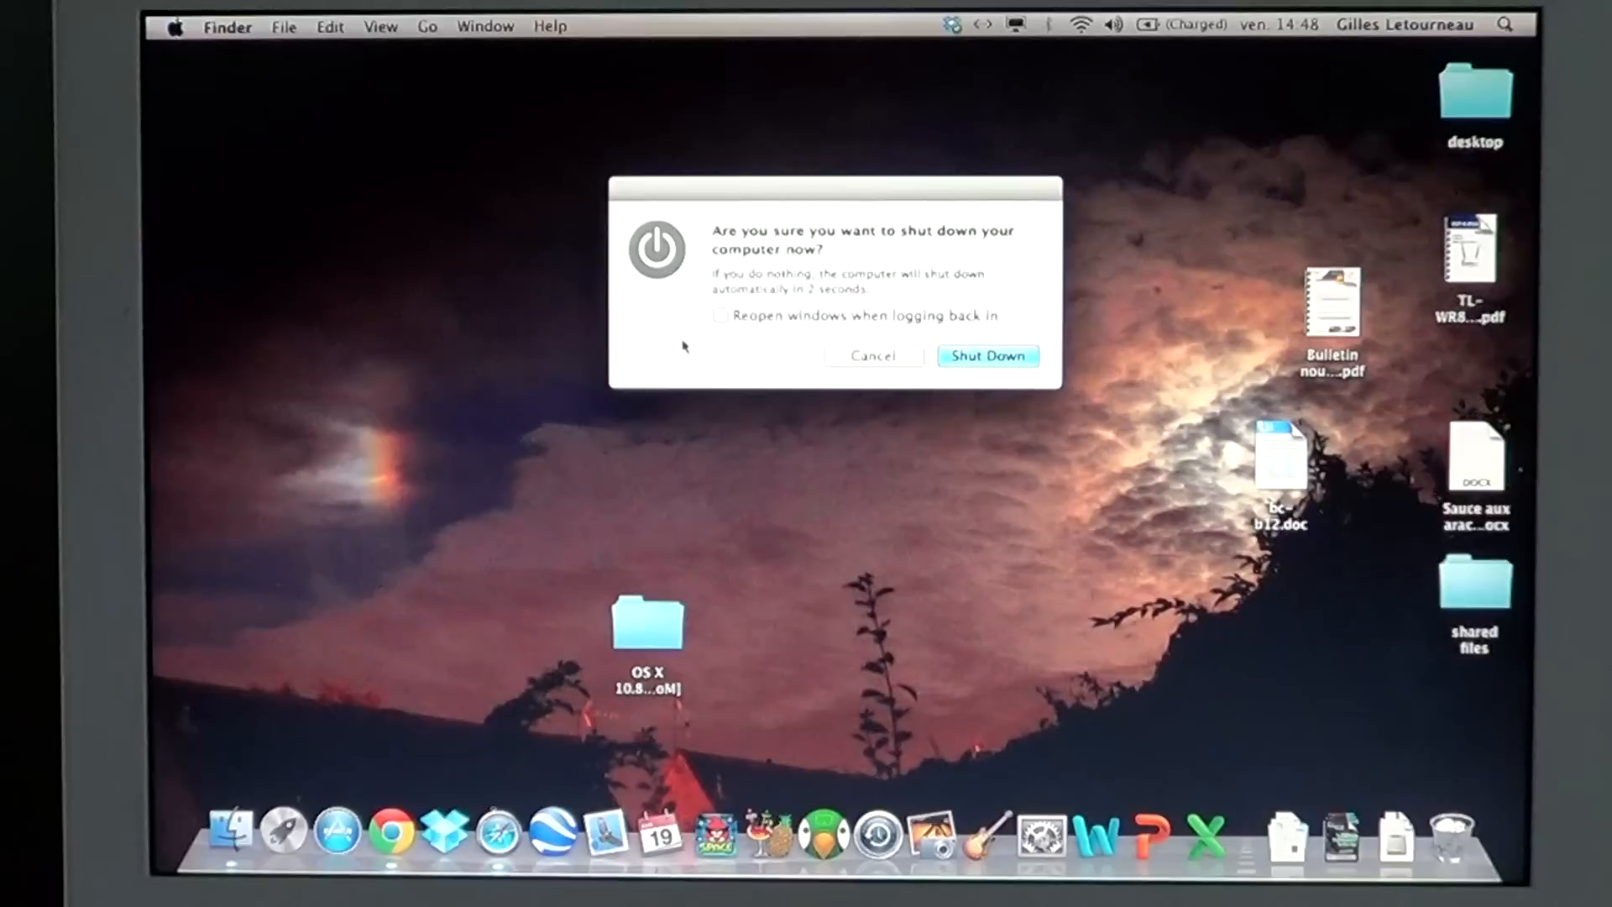
{"action": "left_click", "coordinate": [988, 355]}
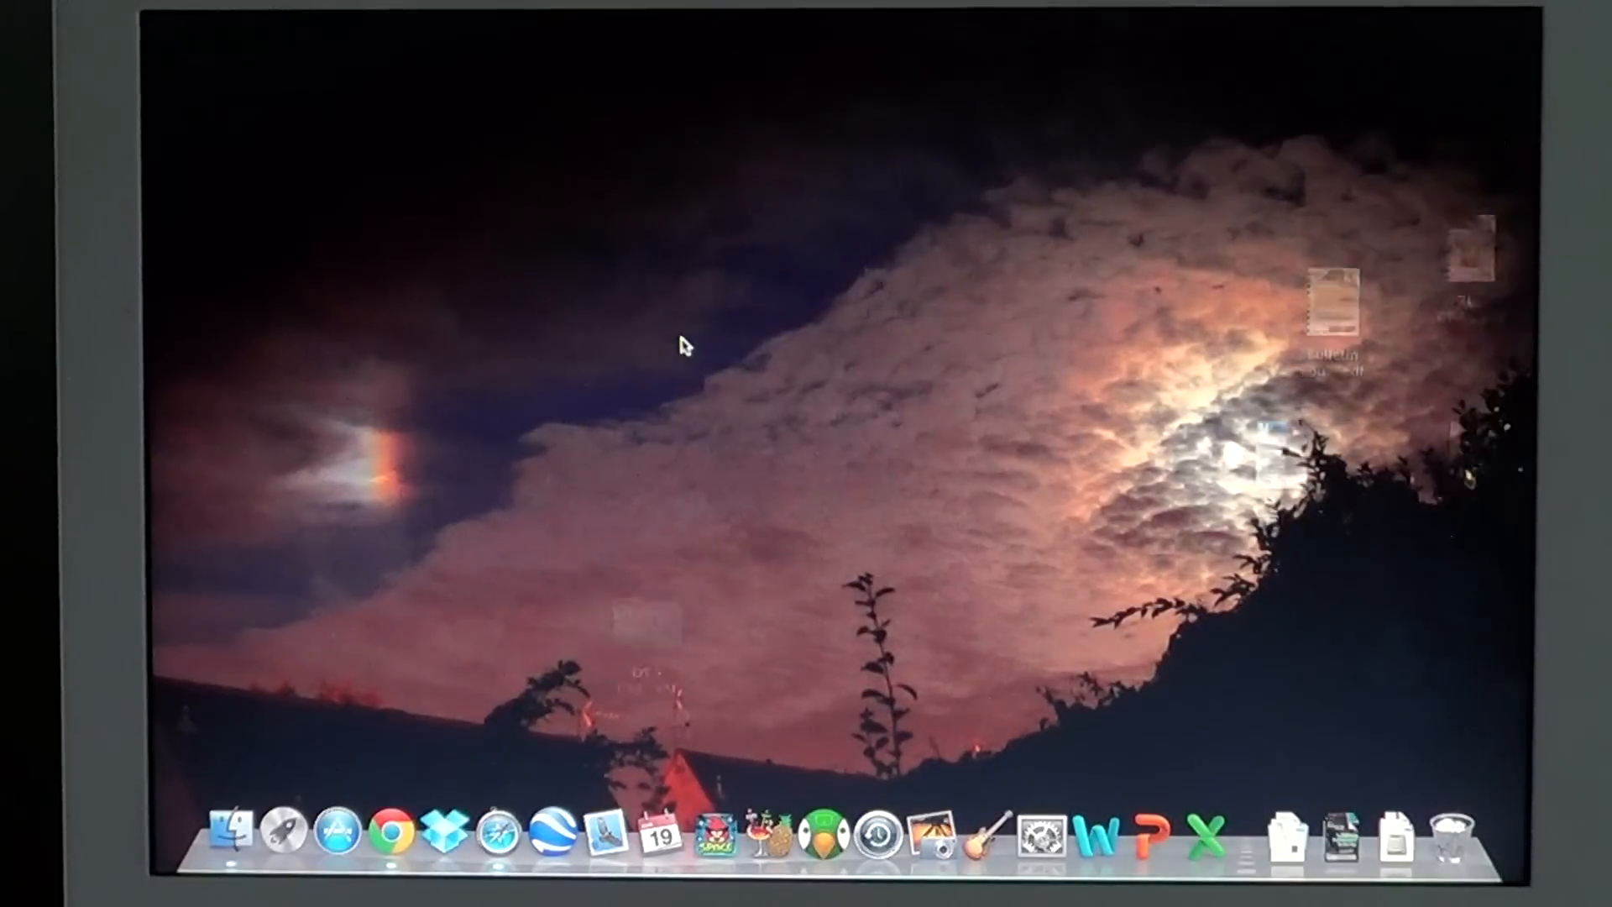